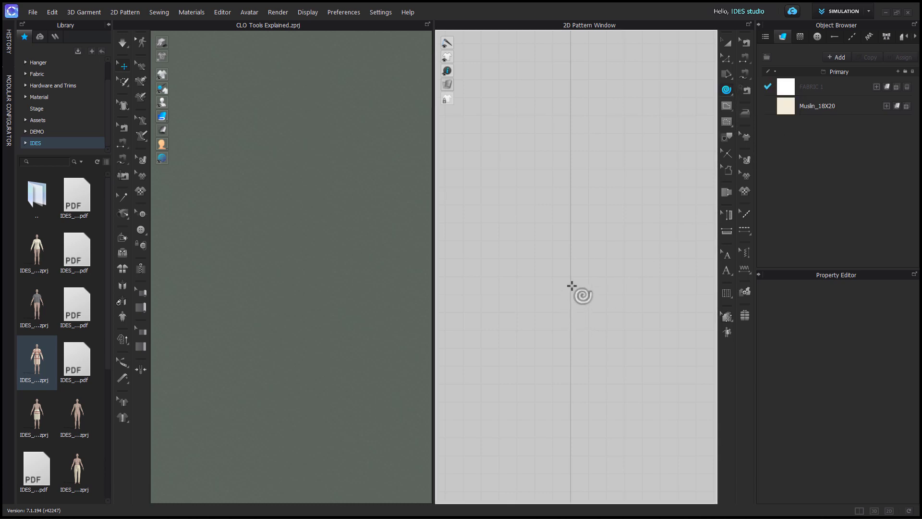
{"action": "mouse_move", "coordinate": [571, 265]}
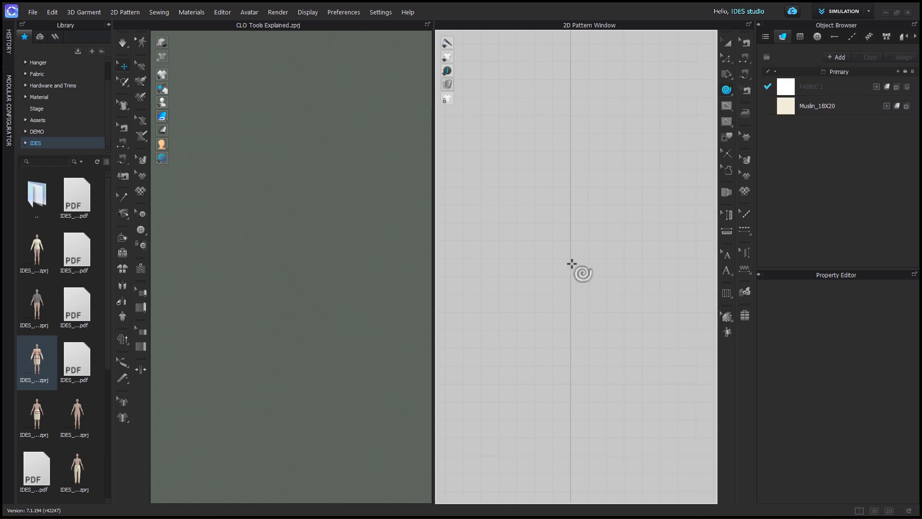
Place a spiral in the 2D Pattern Window and reduce its Radius Inner to 2 in
{"action": "left_click", "coordinate": [580, 272]}
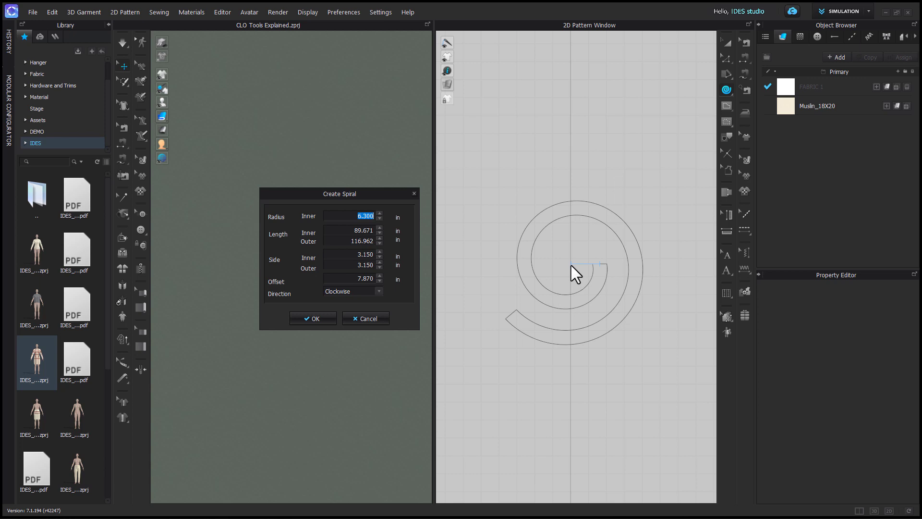
{"action": "mouse_move", "coordinate": [536, 261]}
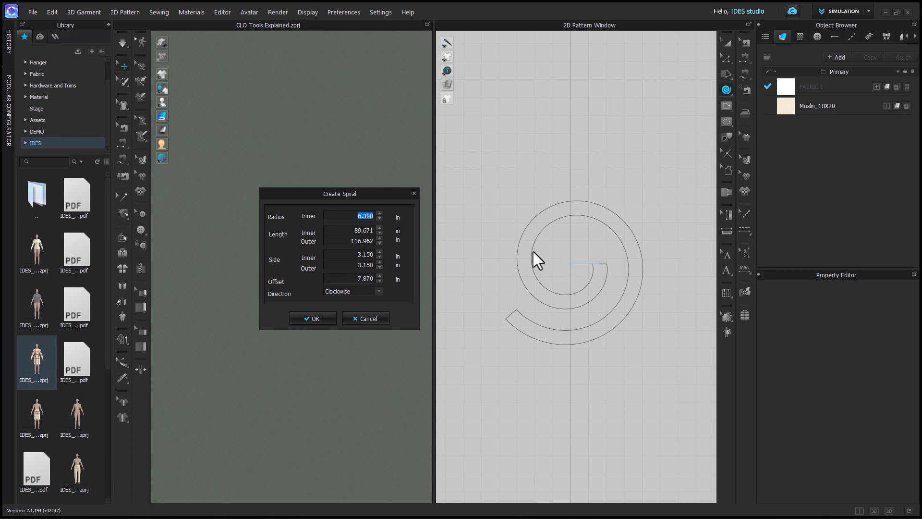
{"action": "type", "text": "10"}
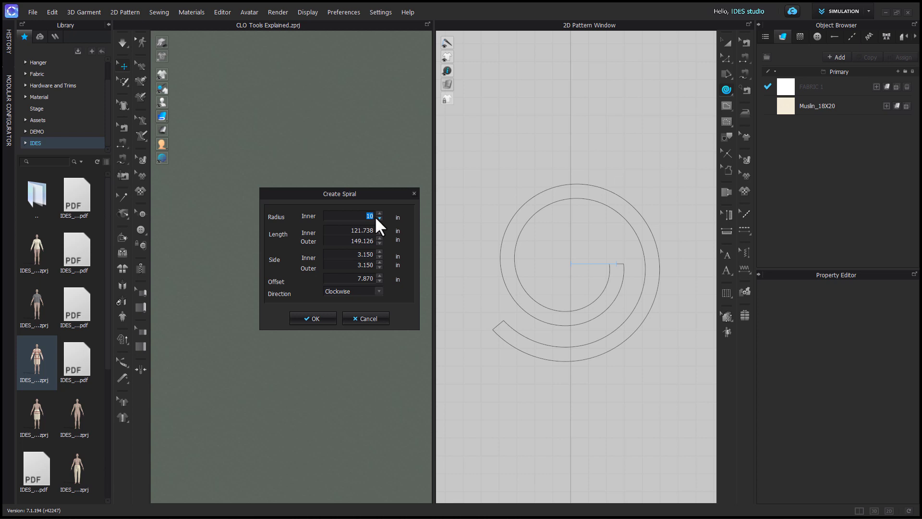
{"action": "left_click", "coordinate": [379, 218]}
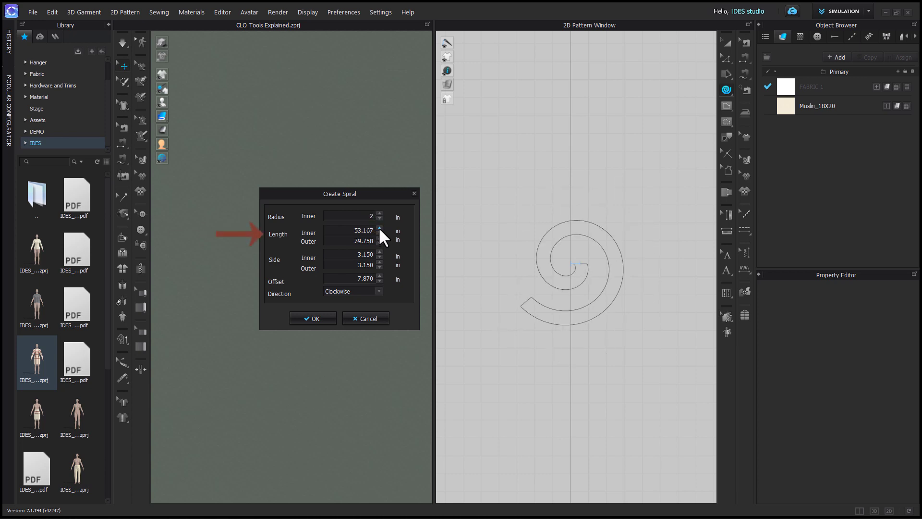
Raise the spiral's inner length to about 54 in and outer length to about 104 in
{"action": "left_click", "coordinate": [380, 229]}
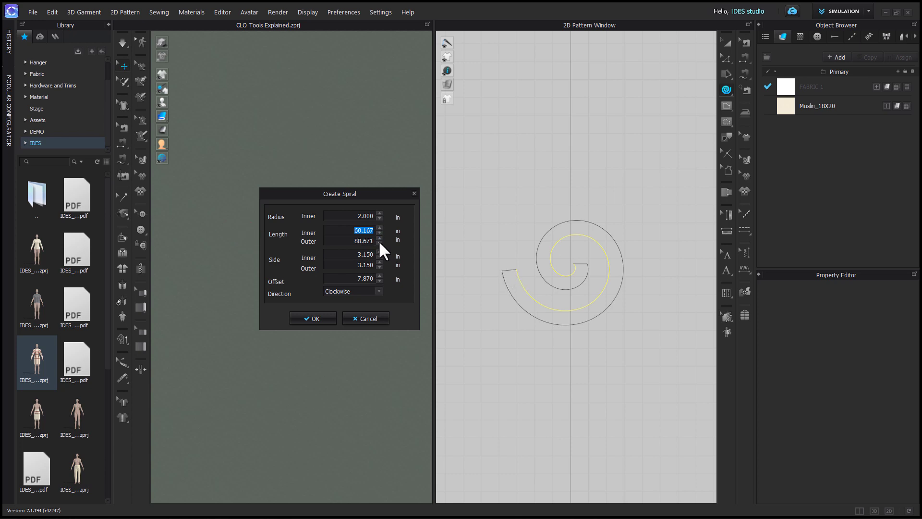
{"action": "left_click", "coordinate": [379, 239]}
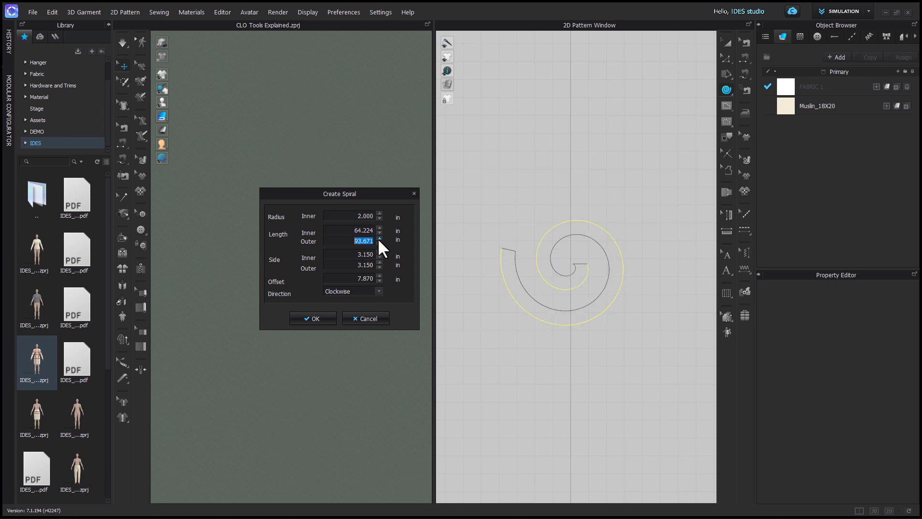
{"action": "left_click", "coordinate": [379, 243]}
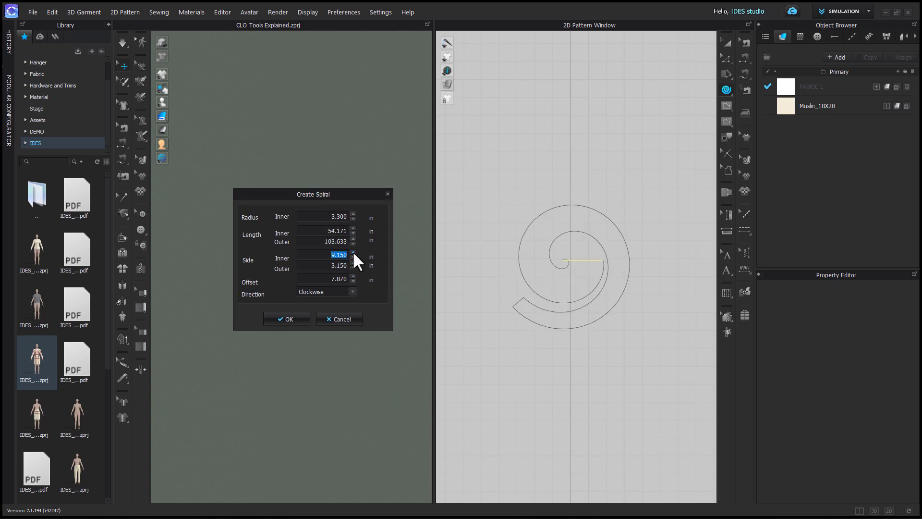
Widen Side Inner to 10.15 in, attempt creation, and dismiss the intersecting-outlines warning
{"action": "left_click", "coordinate": [352, 253]}
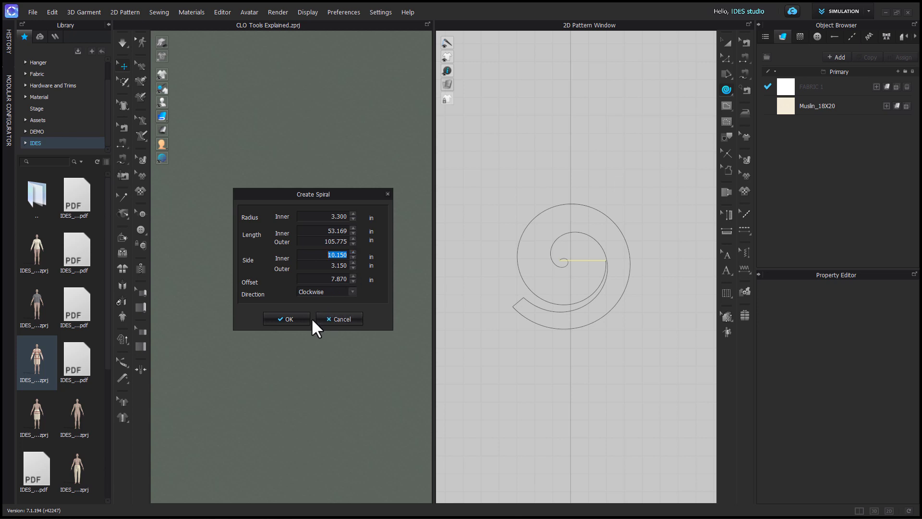
{"action": "left_click", "coordinate": [287, 319]}
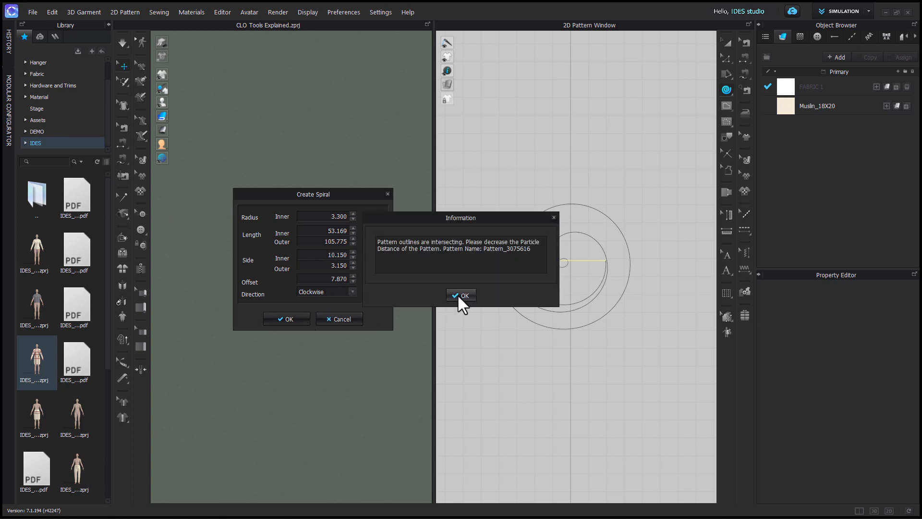
{"action": "left_click", "coordinate": [461, 295]}
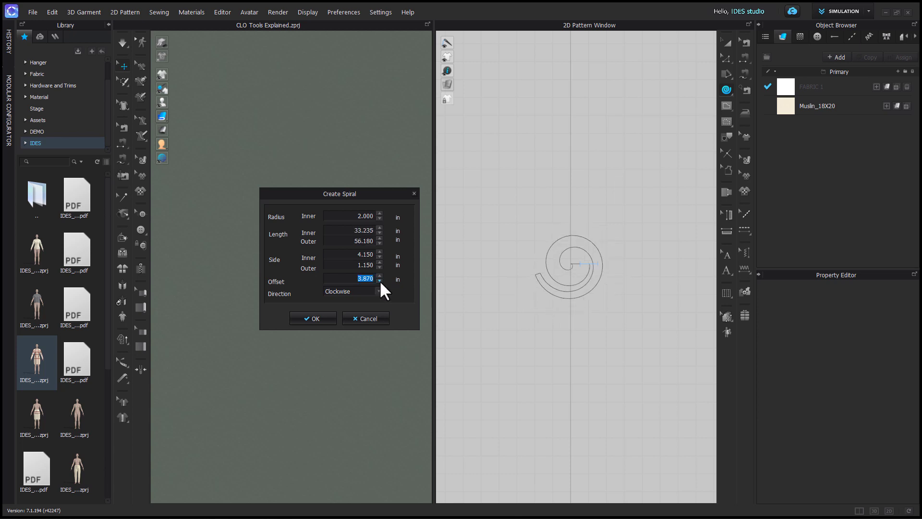
Raise the spiral's Offset to 11.87 in, trying counterclockwise then keeping it clockwise
{"action": "left_click", "coordinate": [379, 276]}
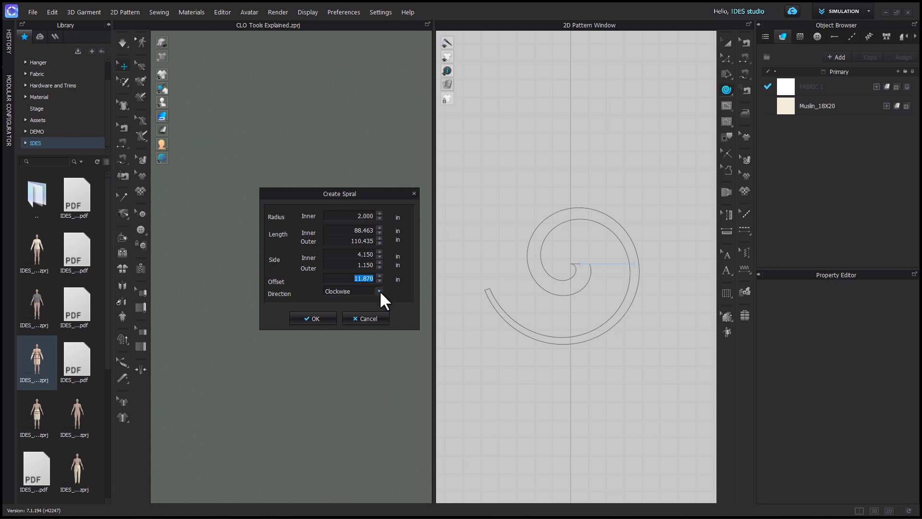
{"action": "left_click", "coordinate": [350, 290]}
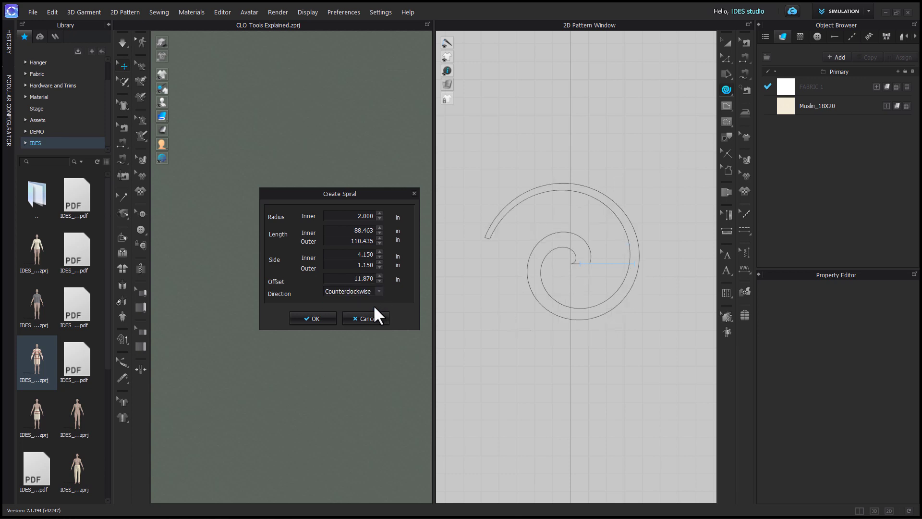
{"action": "left_click", "coordinate": [349, 291]}
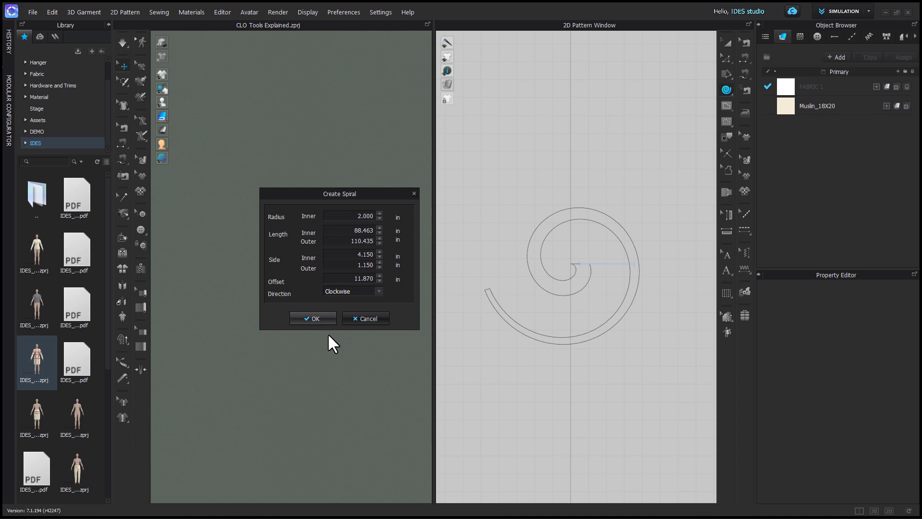